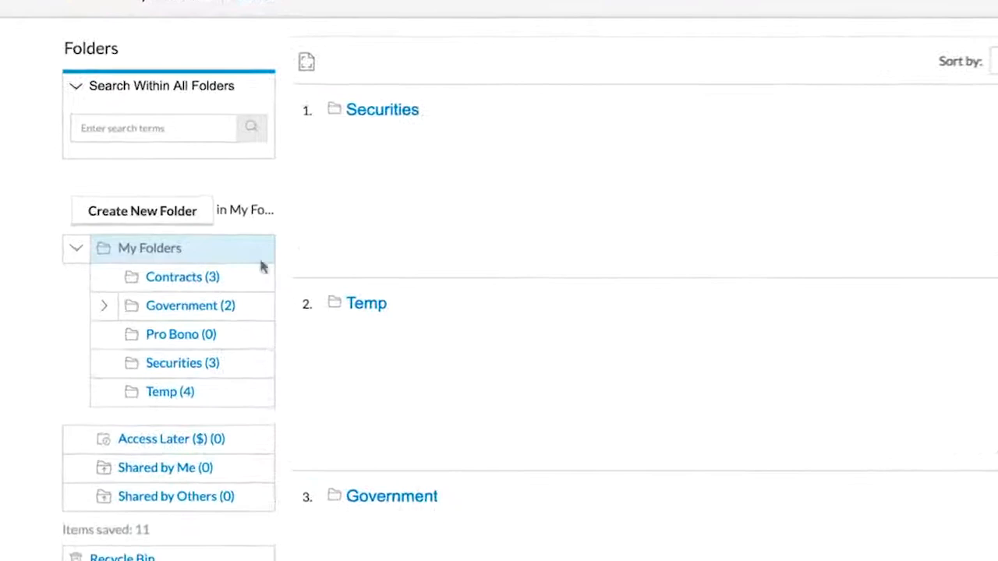
- Open the Contracts folder under My Folders to view its saved cases
click(182, 277)
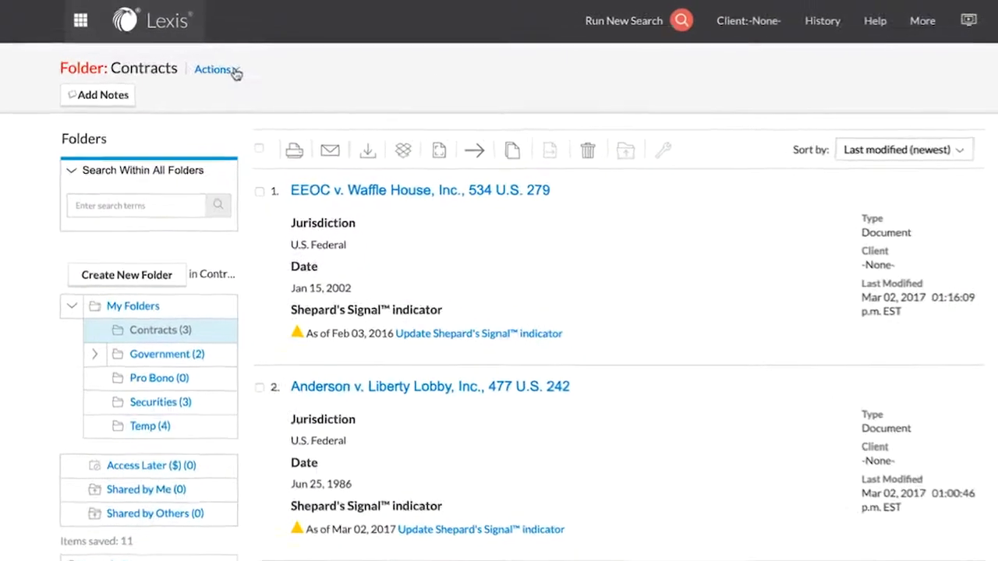
click(212, 68)
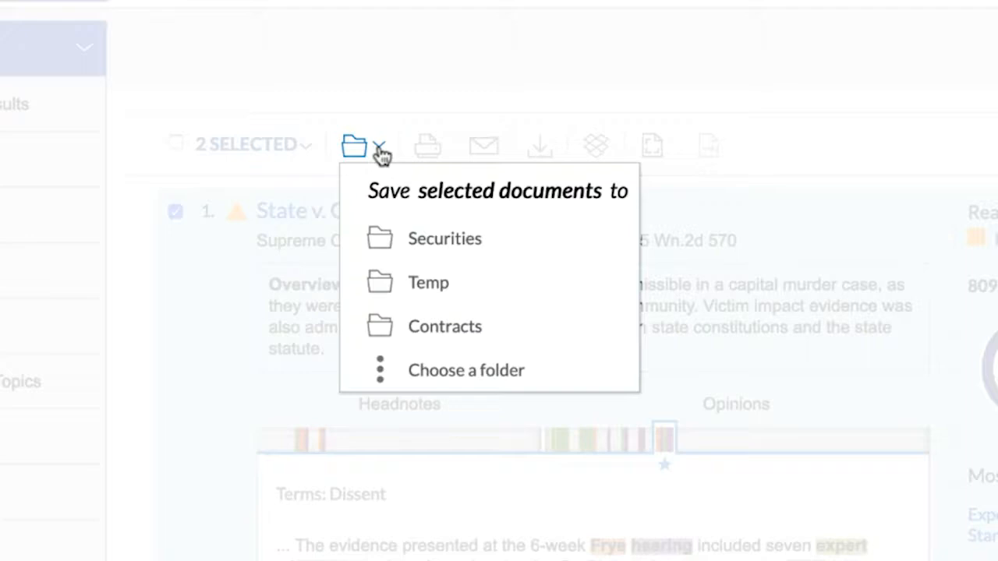
mouse_move(404, 386)
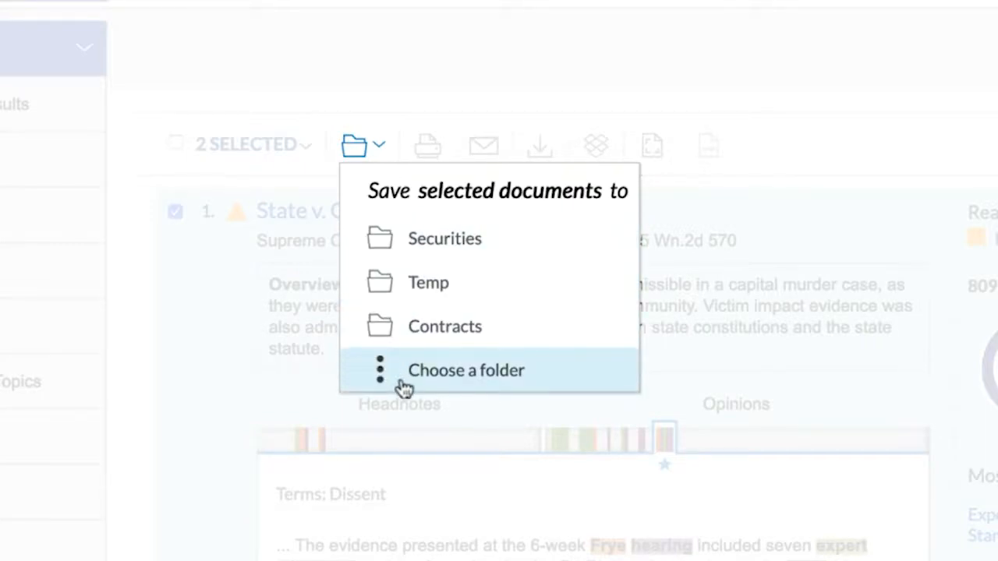
- Save both selected cases as full documents into the new Muth Case folder
click(466, 370)
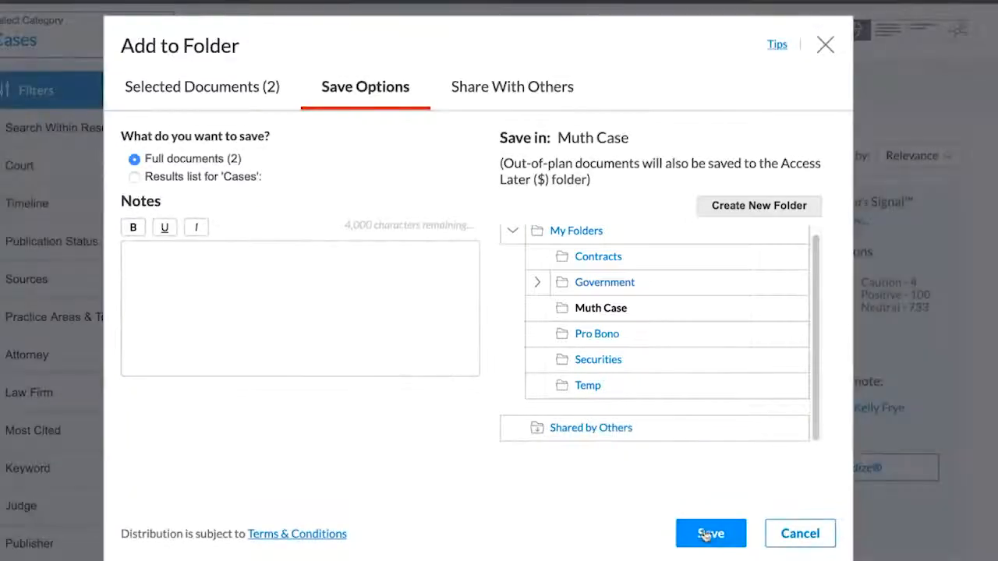
click(710, 534)
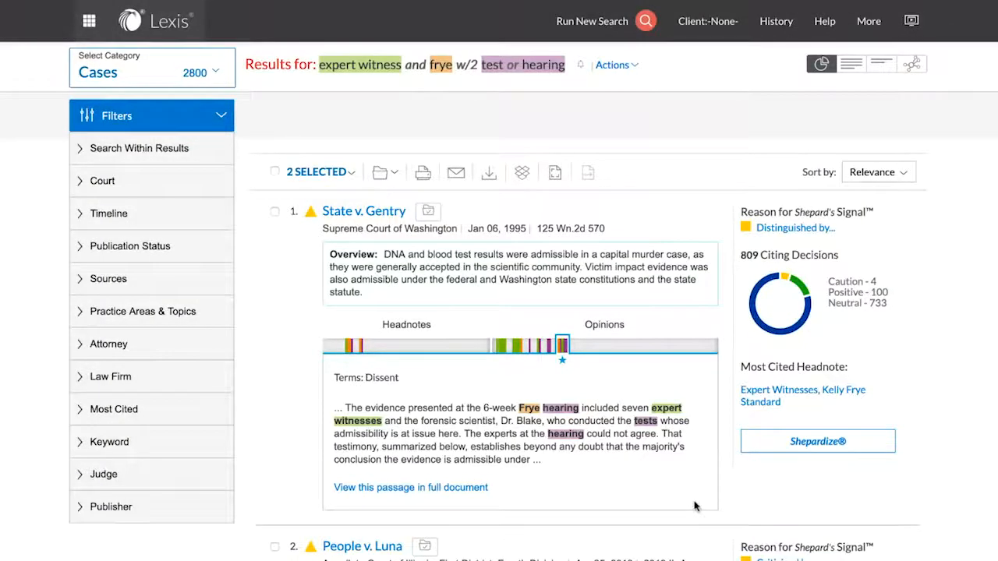